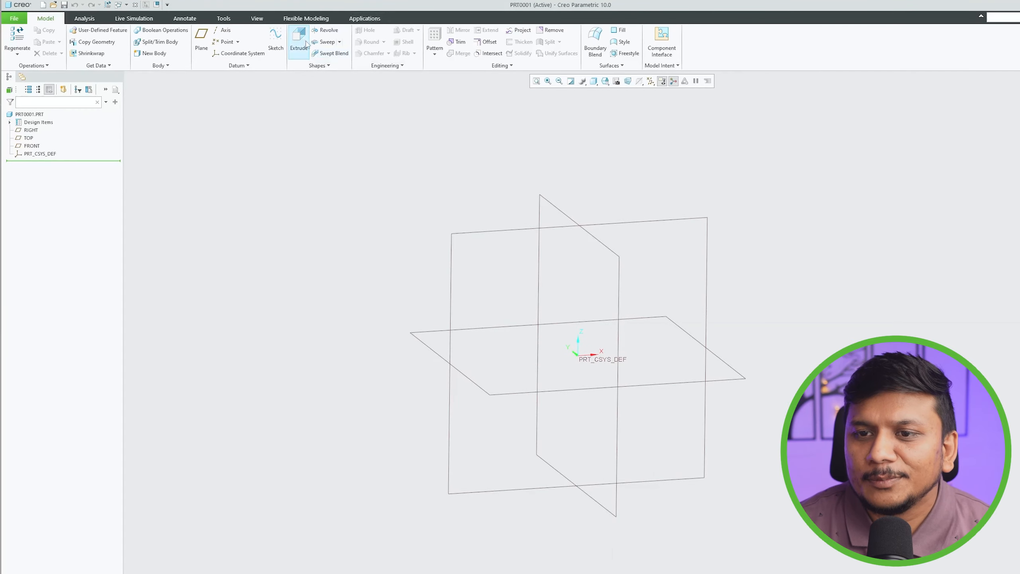
# Step: Extrude the bolt head from a 13 mm circle sketched at the origin
pyautogui.click(299, 35)
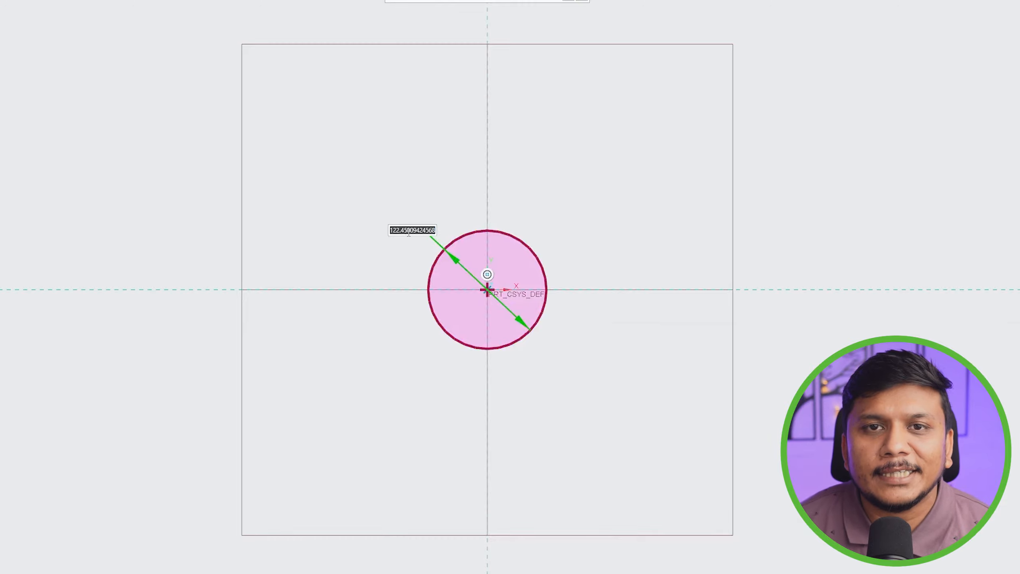
pyautogui.write('13.00')
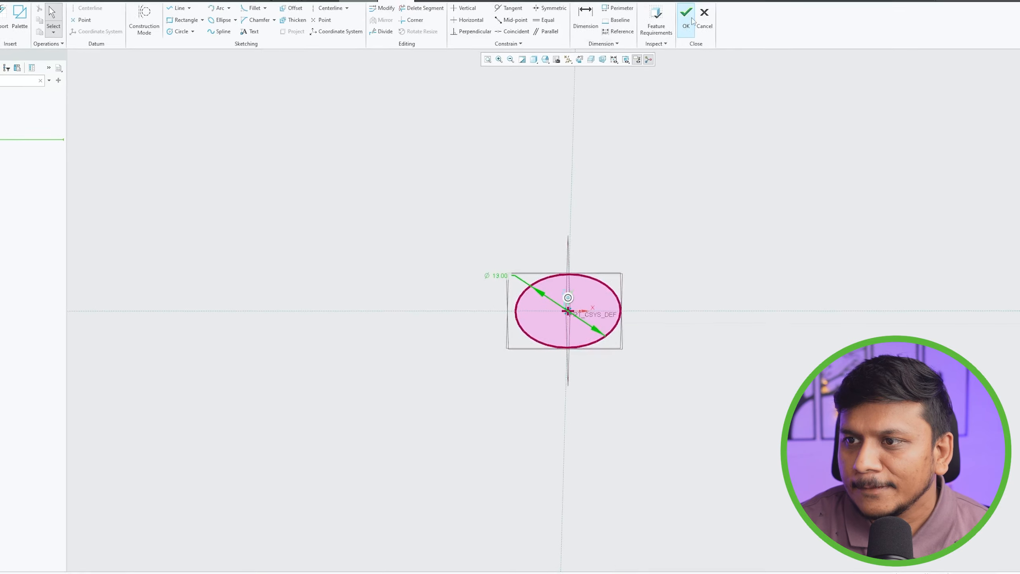
pyautogui.click(685, 12)
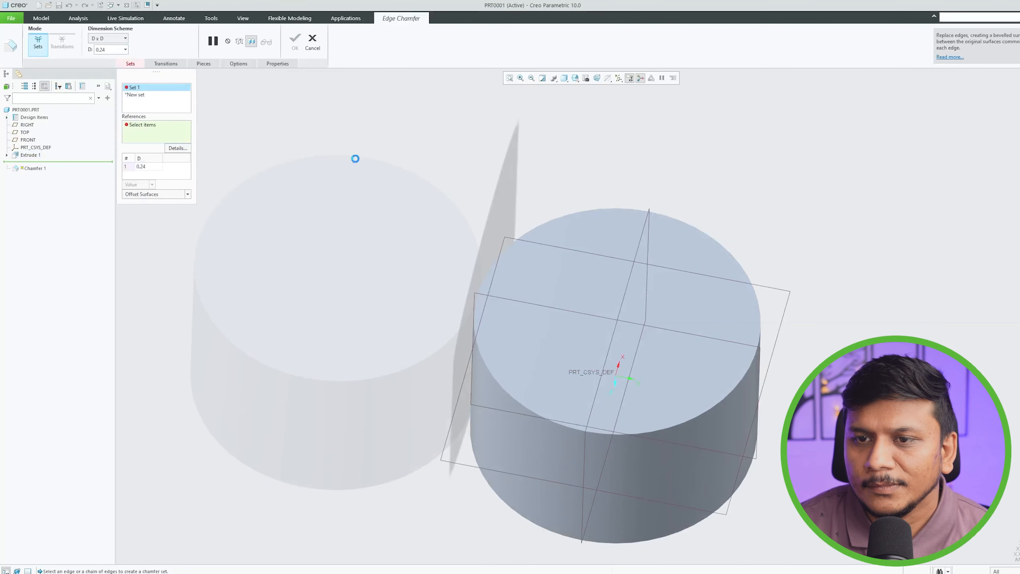
# Step: Extrude an 8 mm diameter shank 25 mm out from the head face
pyautogui.click(311, 39)
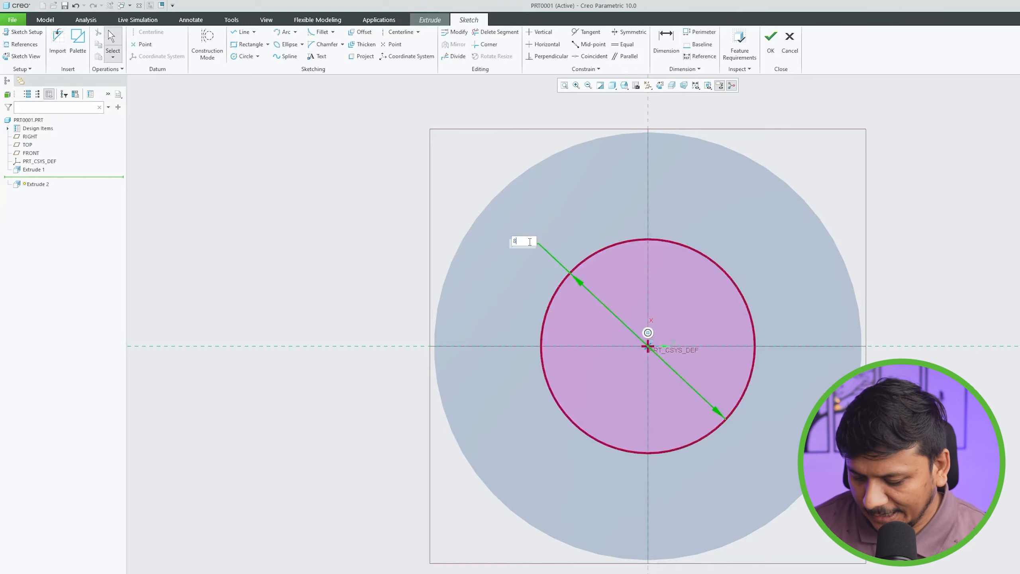
pyautogui.click(770, 37)
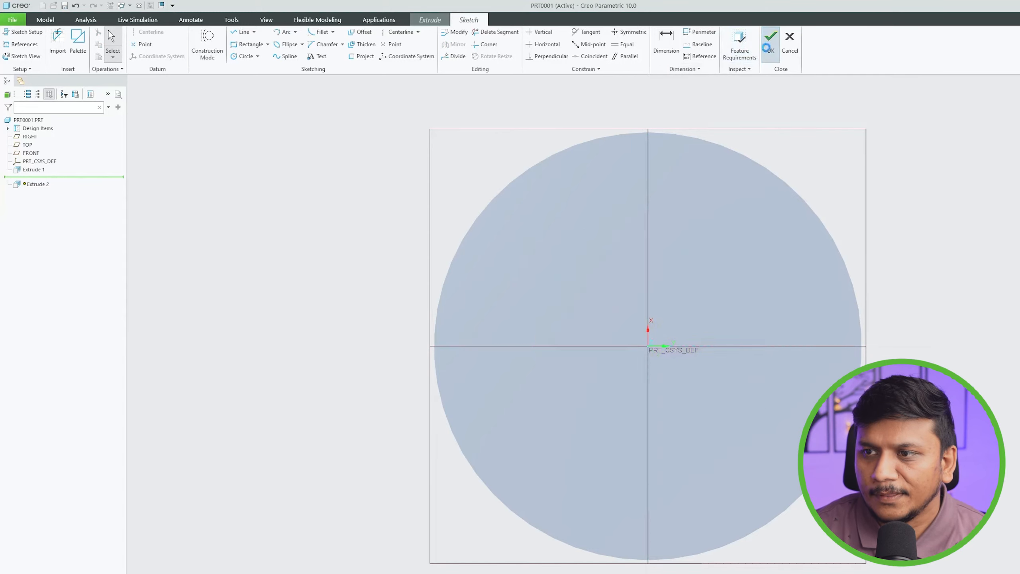
pyautogui.click(769, 38)
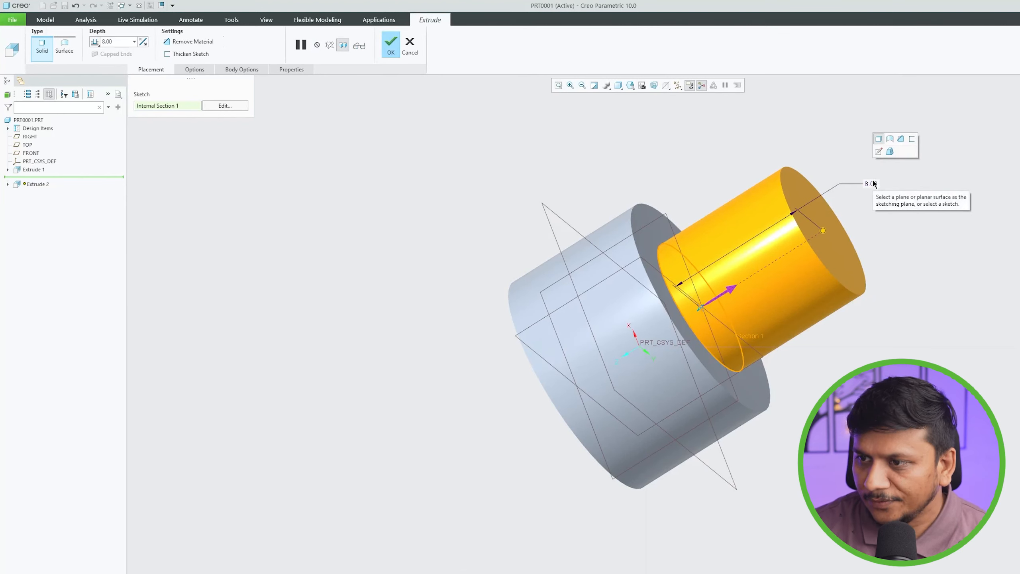
pyautogui.click(872, 184)
pyautogui.write('25')
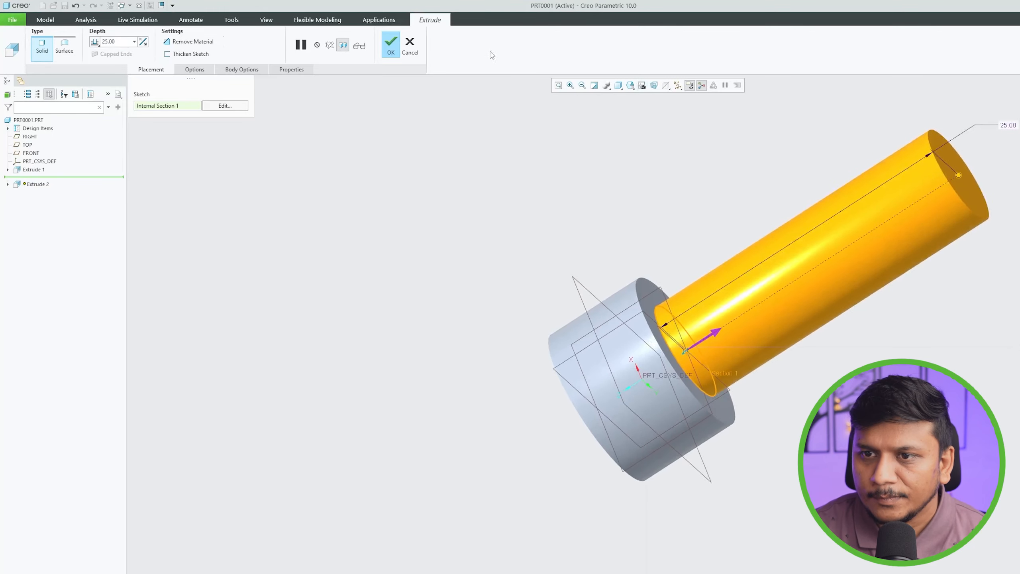
pyautogui.click(391, 44)
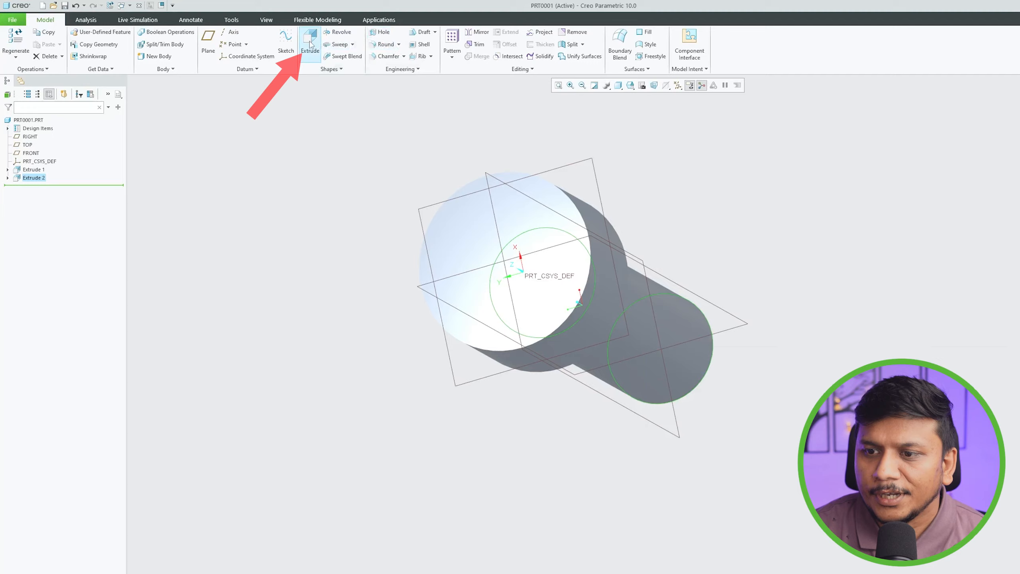
# Step: Cut a six-sided hexagon socket 5.00 deep into the head's top face, removing material
pyautogui.click(310, 42)
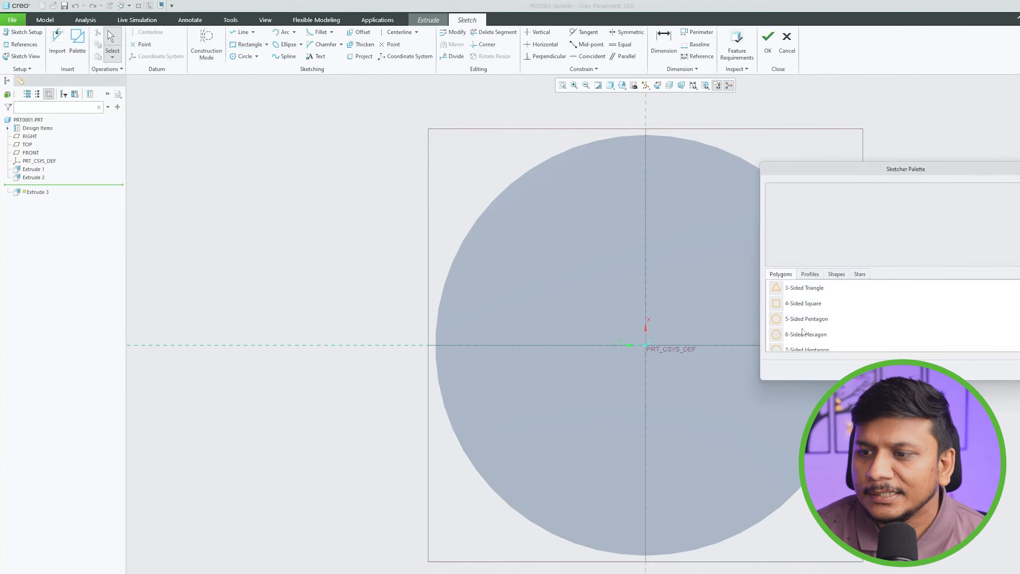
pyautogui.click(806, 334)
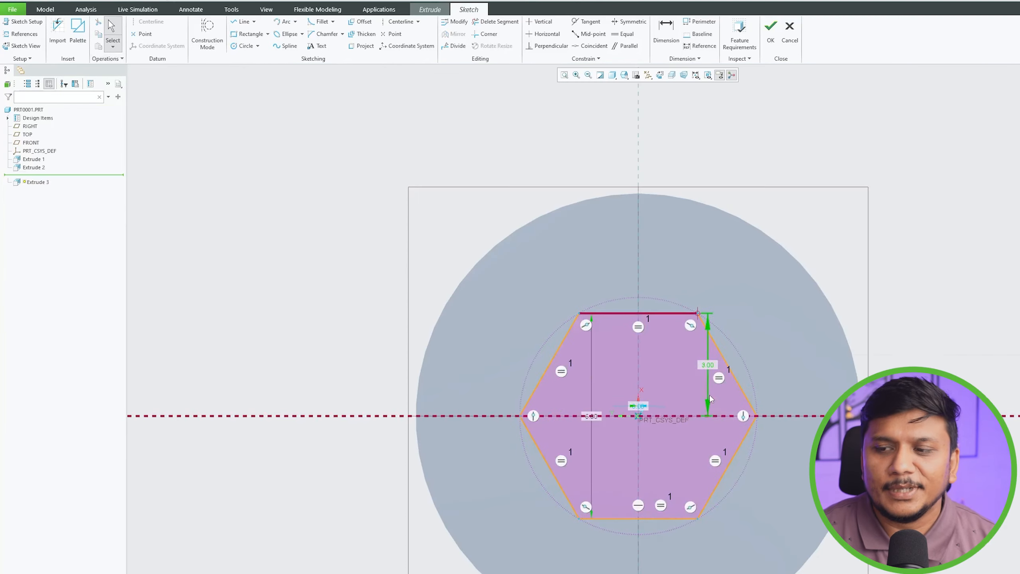
pyautogui.click(771, 27)
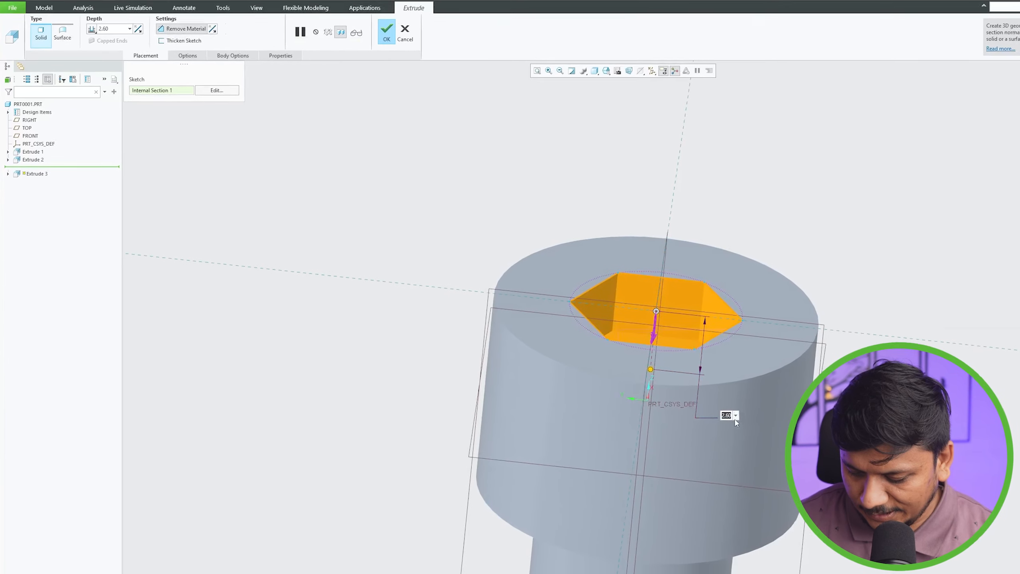
pyautogui.write('5.00')
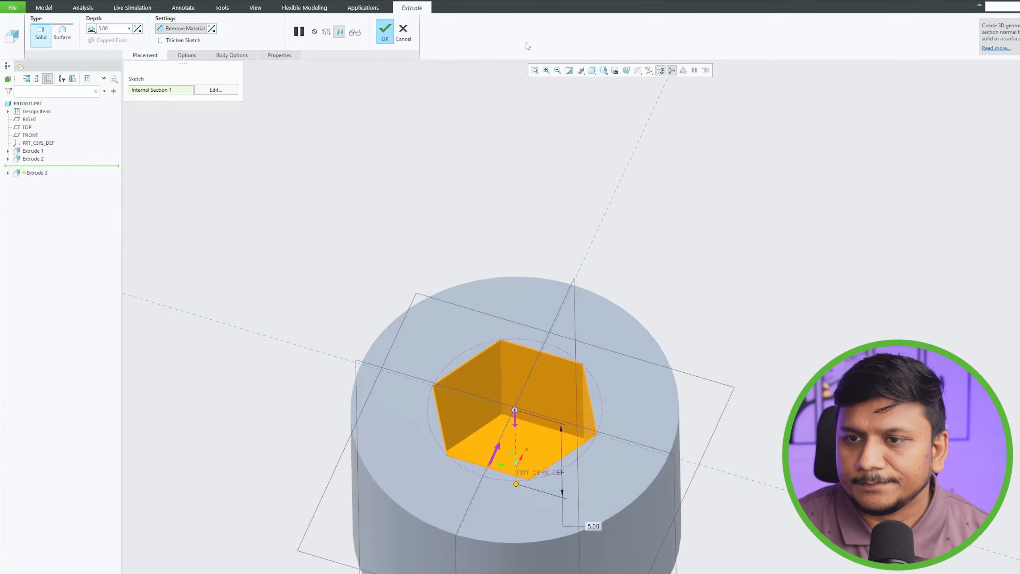
pyautogui.click(384, 31)
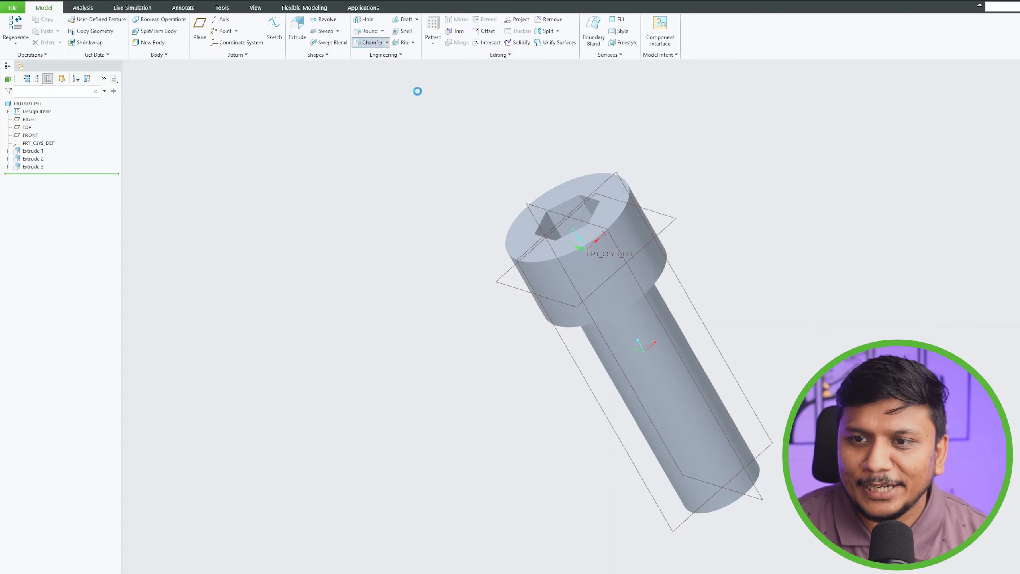
# Step: Chamfer the head's top outer edge with D = 0.46
pyautogui.click(372, 42)
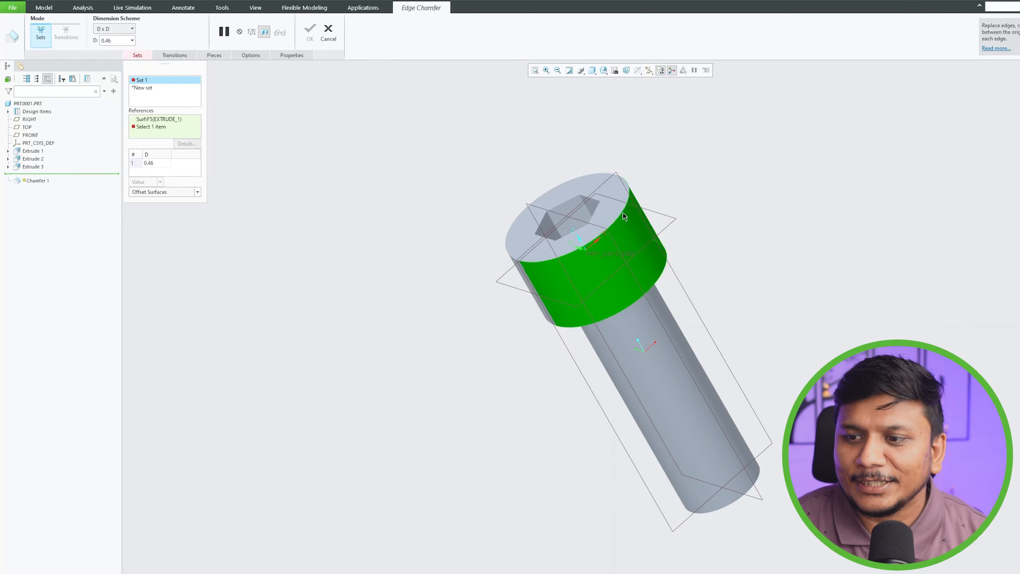
pyautogui.click(329, 33)
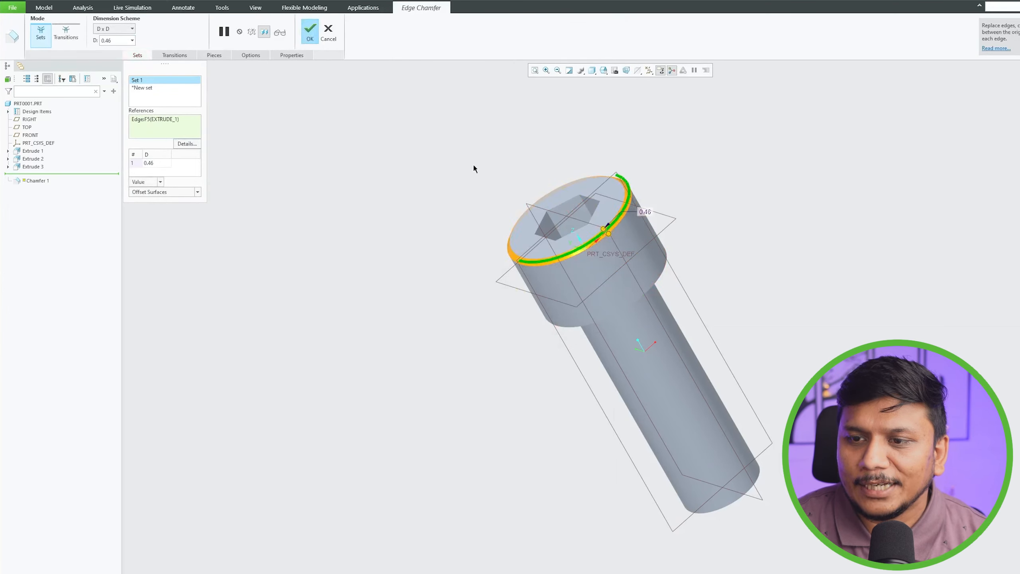
pyautogui.click(310, 31)
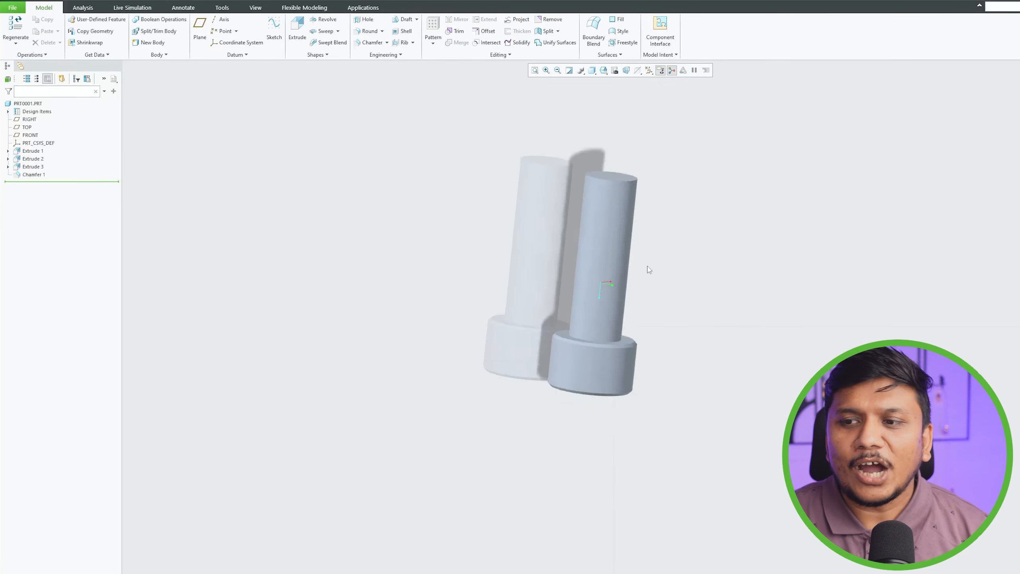
pyautogui.click(661, 69)
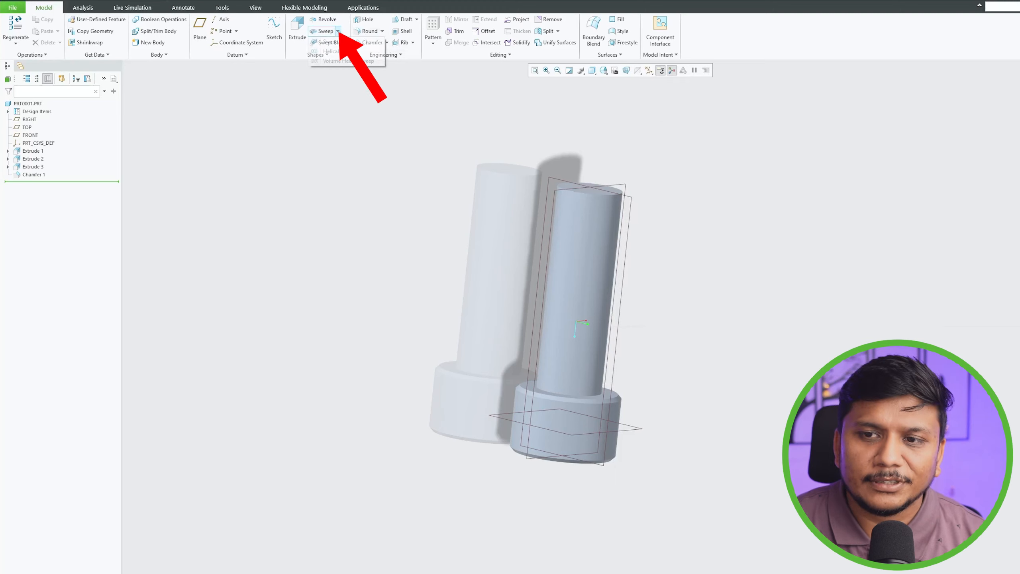
# Step: Start a Helical Sweep and sketch its profile line on the RIGHT plane along the shank
pyautogui.click(338, 31)
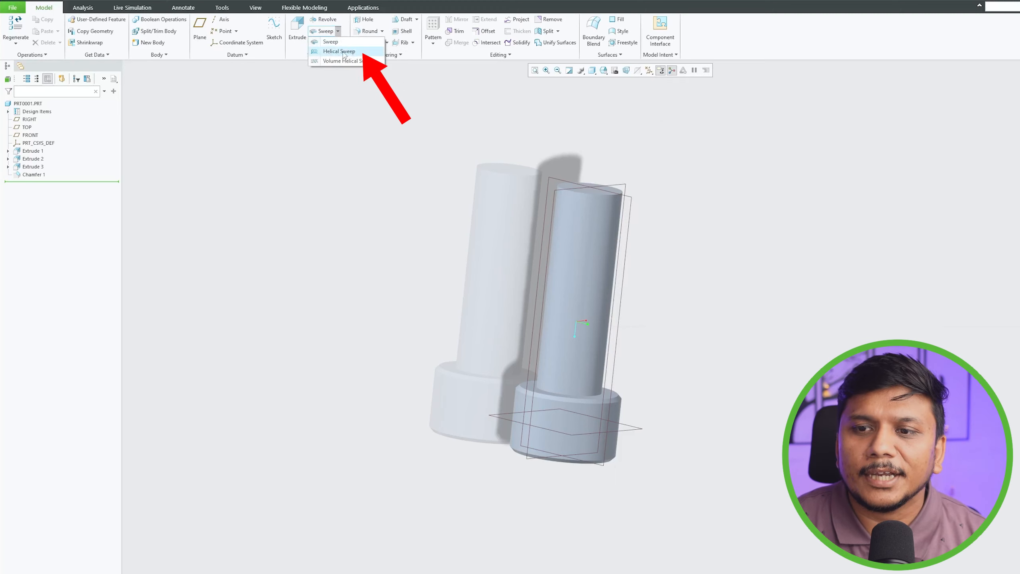
pyautogui.click(338, 51)
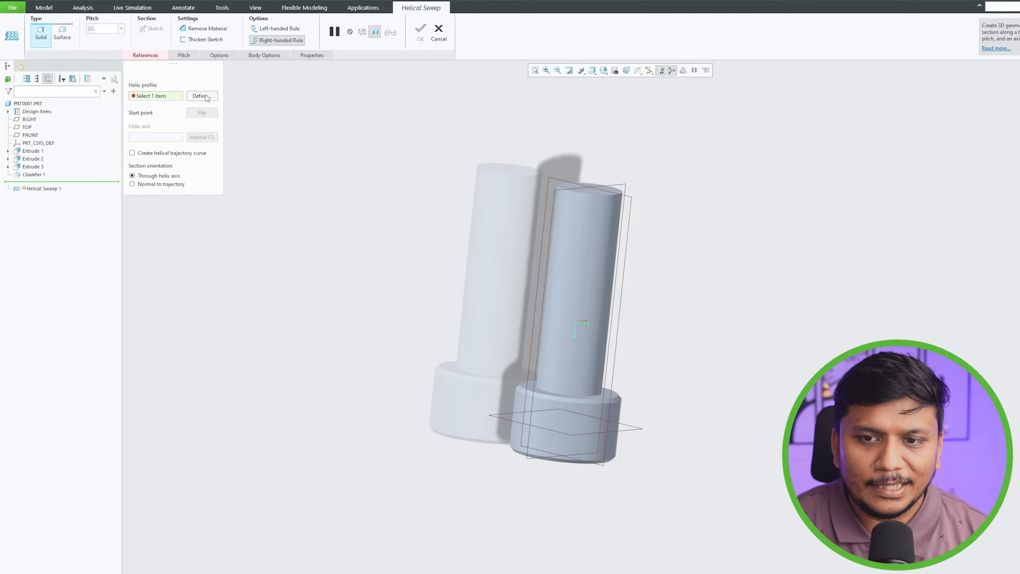
pyautogui.click(201, 95)
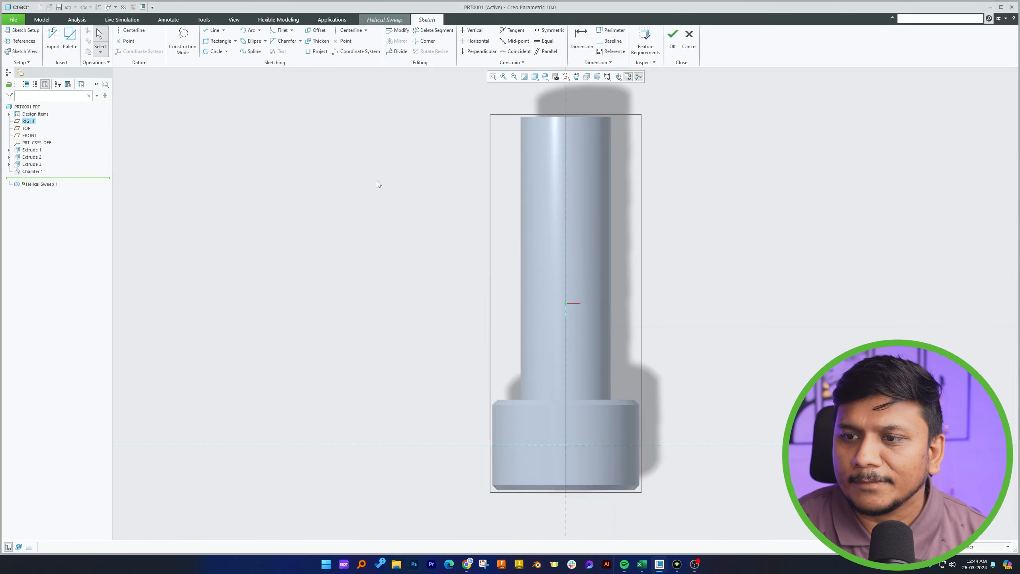
pyautogui.scroll(-3)
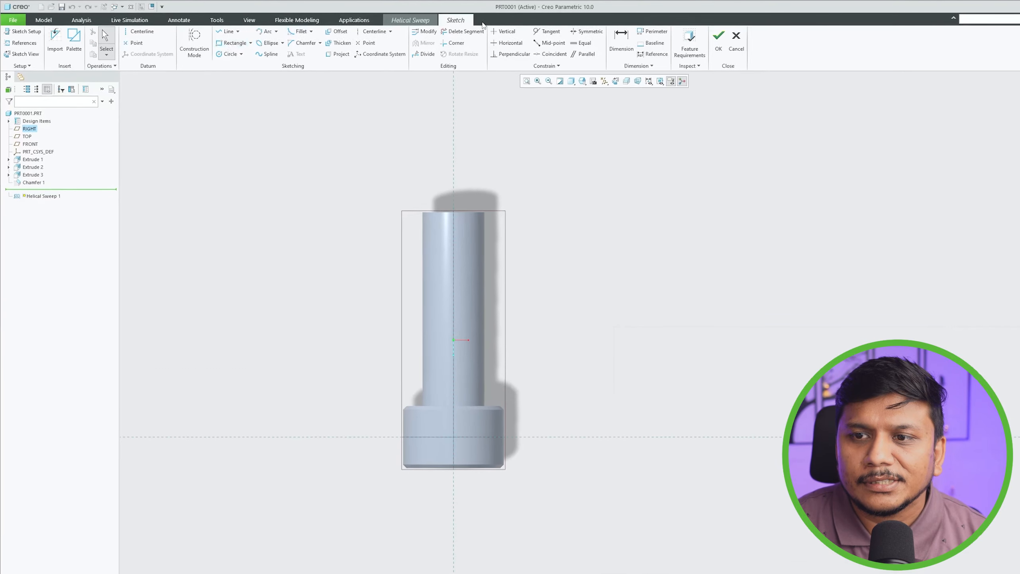
pyautogui.click(242, 33)
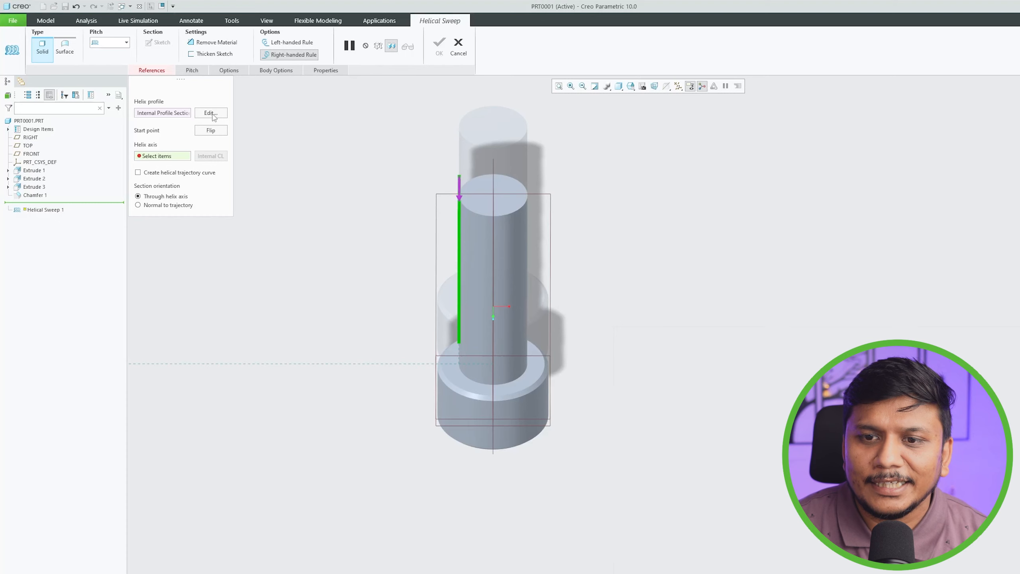
# Step: Sketch a triangular thread section with 60° angles and a 1.25 vertical side at the shank end
pyautogui.click(209, 112)
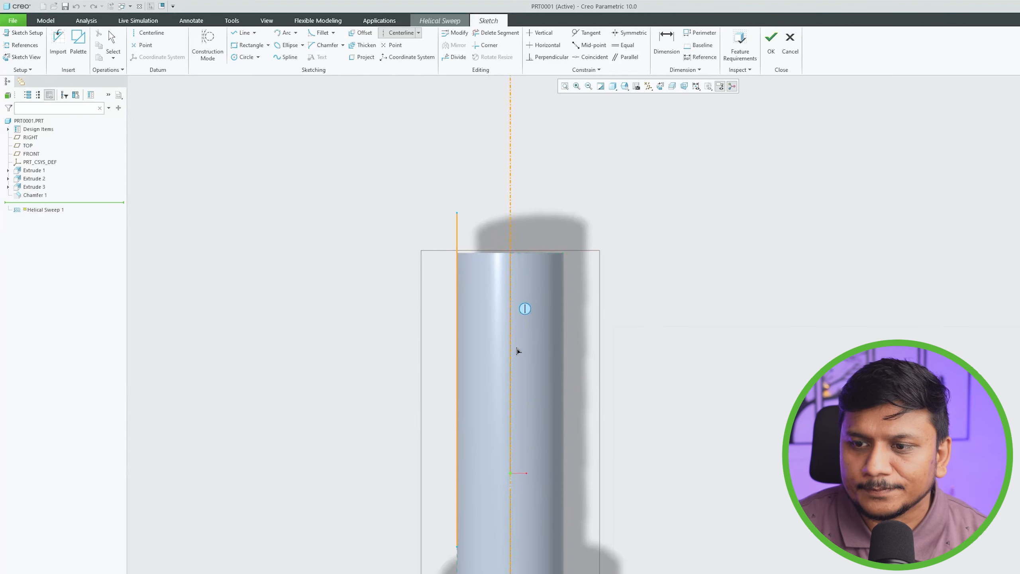
pyautogui.click(770, 38)
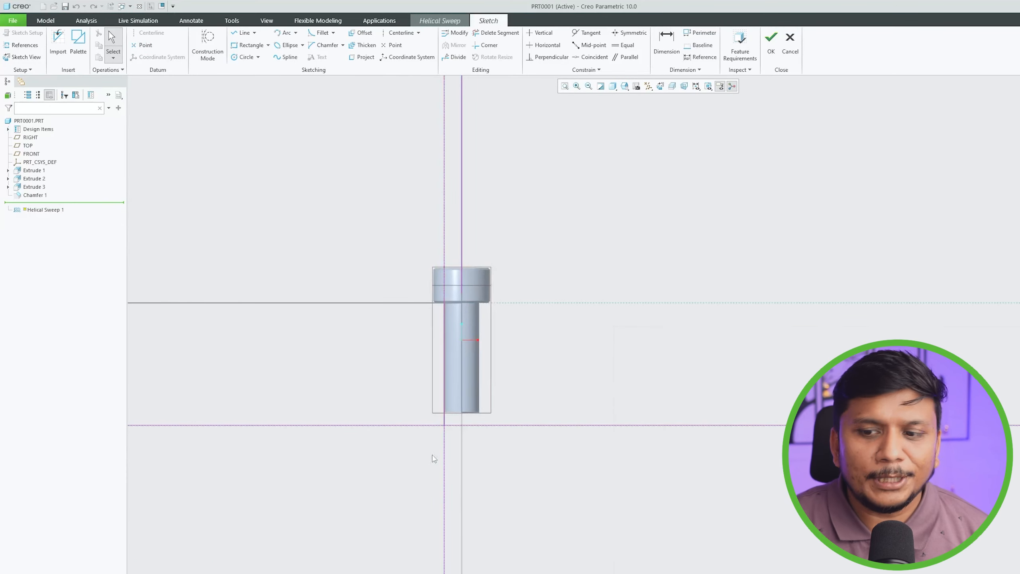
pyautogui.scroll(3)
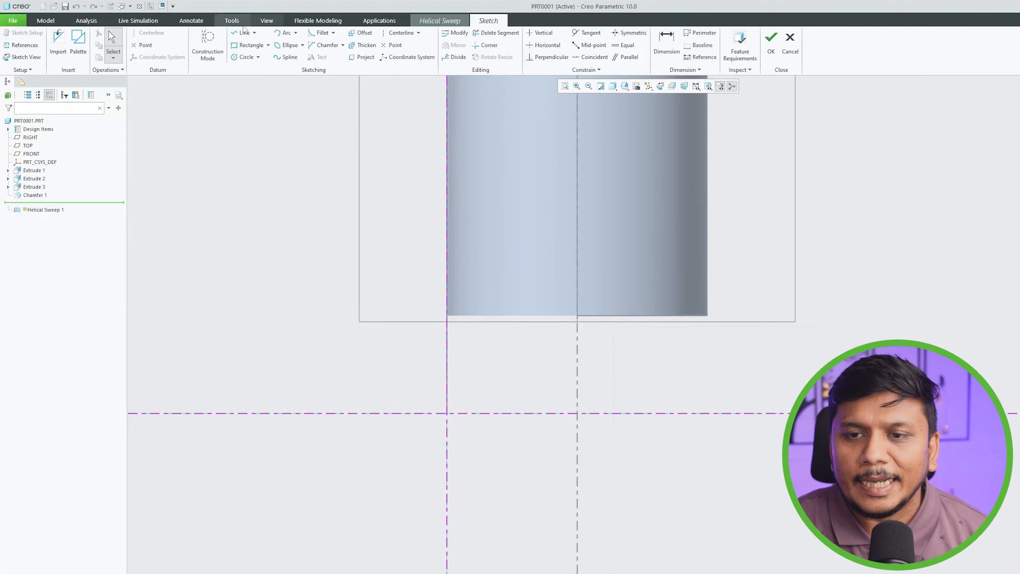
pyautogui.click(244, 33)
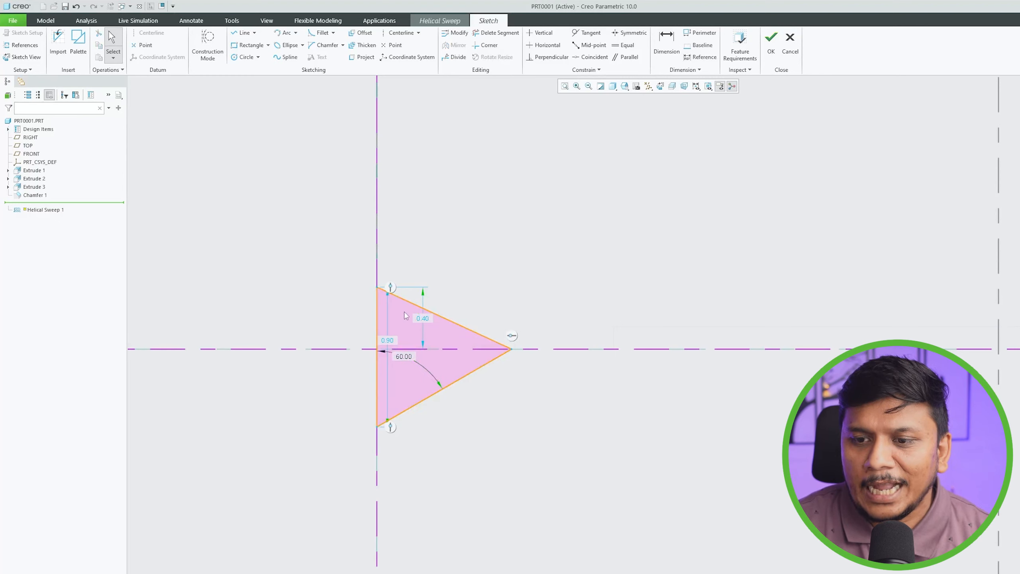
pyautogui.click(436, 312)
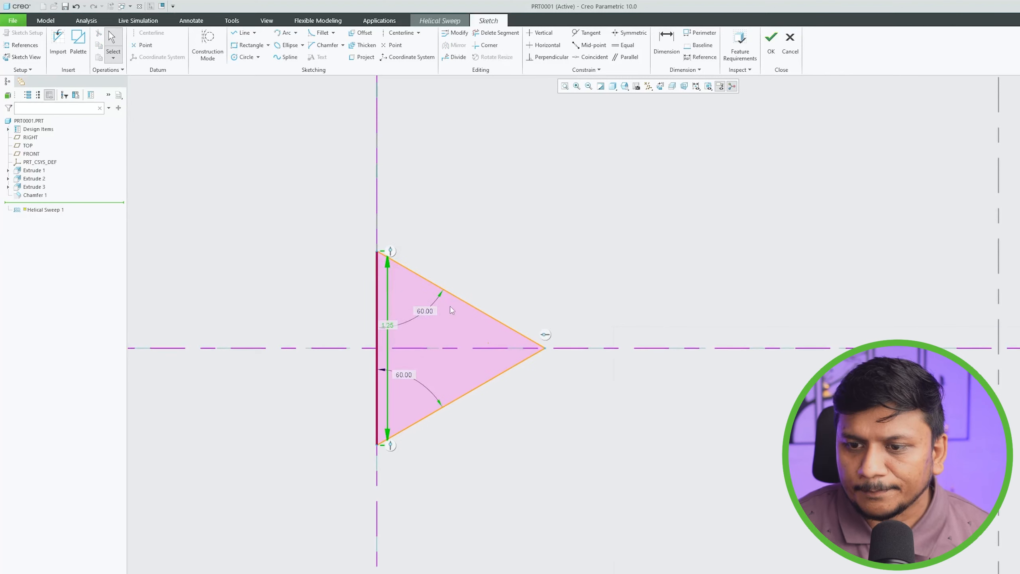
pyautogui.click(386, 325)
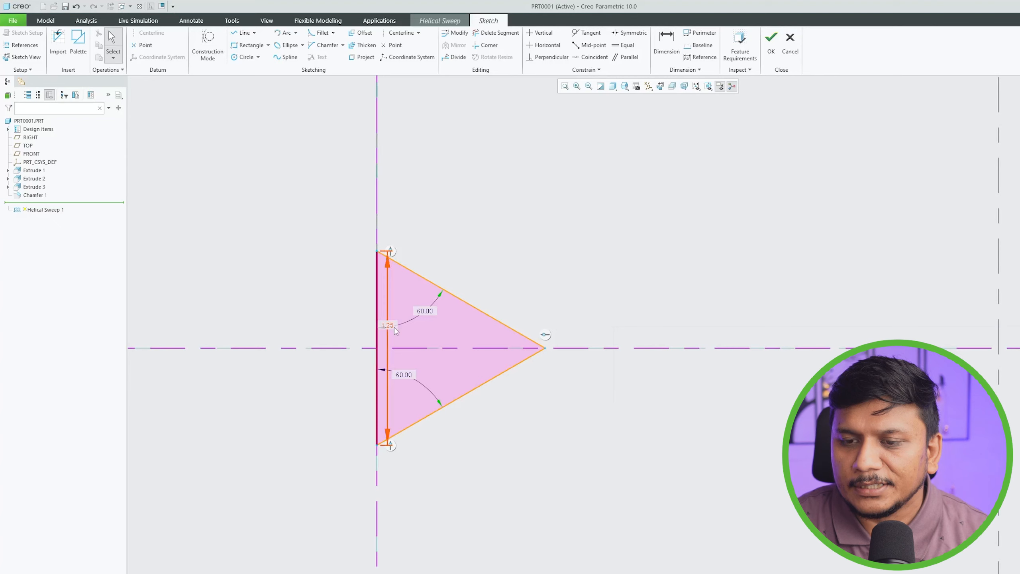
pyautogui.doubleClick(388, 325)
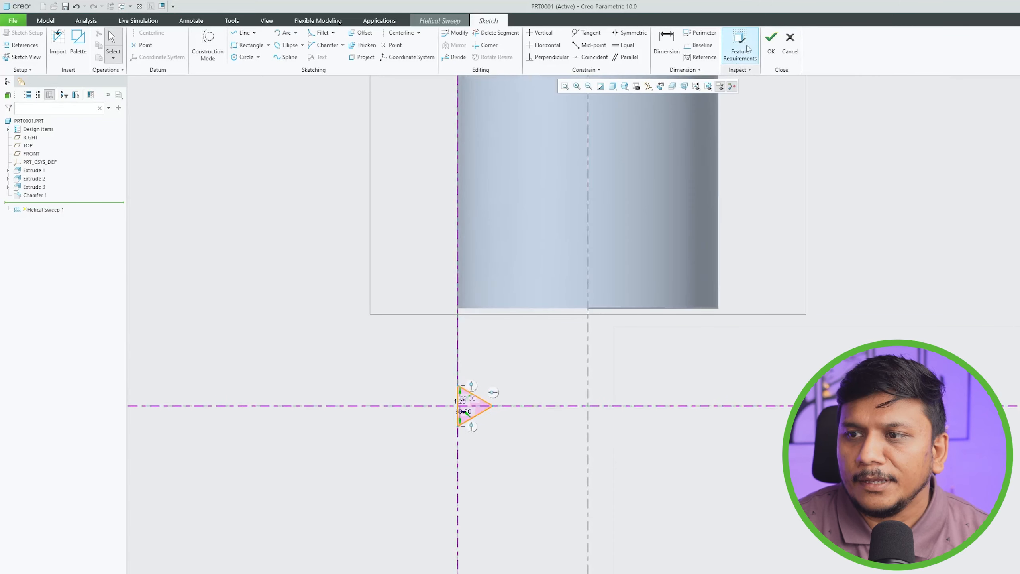
# Step: Set the helix pitch to 1.25, enable Remove Material and complete Helical Sweep 1
pyautogui.click(771, 39)
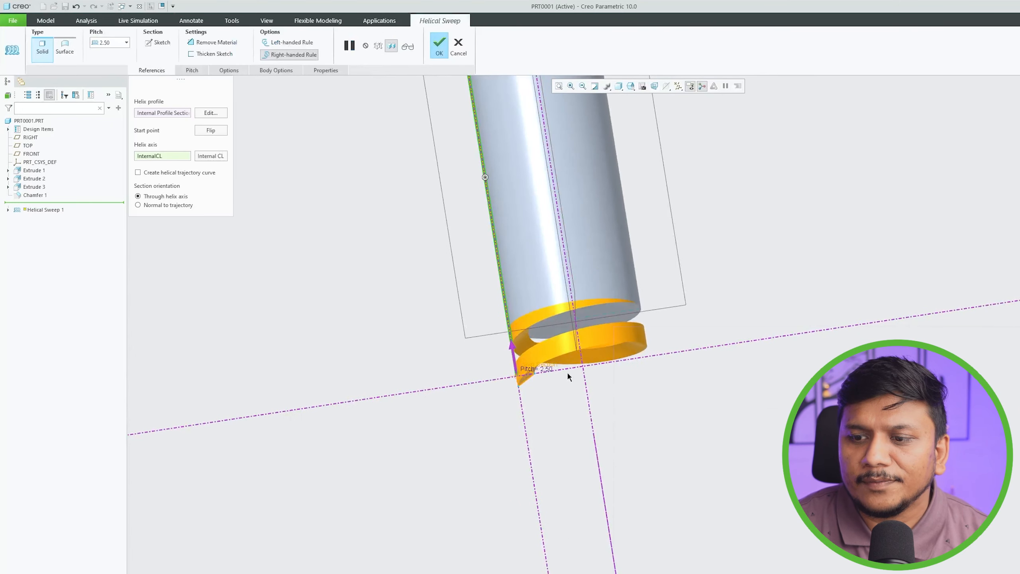
pyautogui.doubleClick(533, 368)
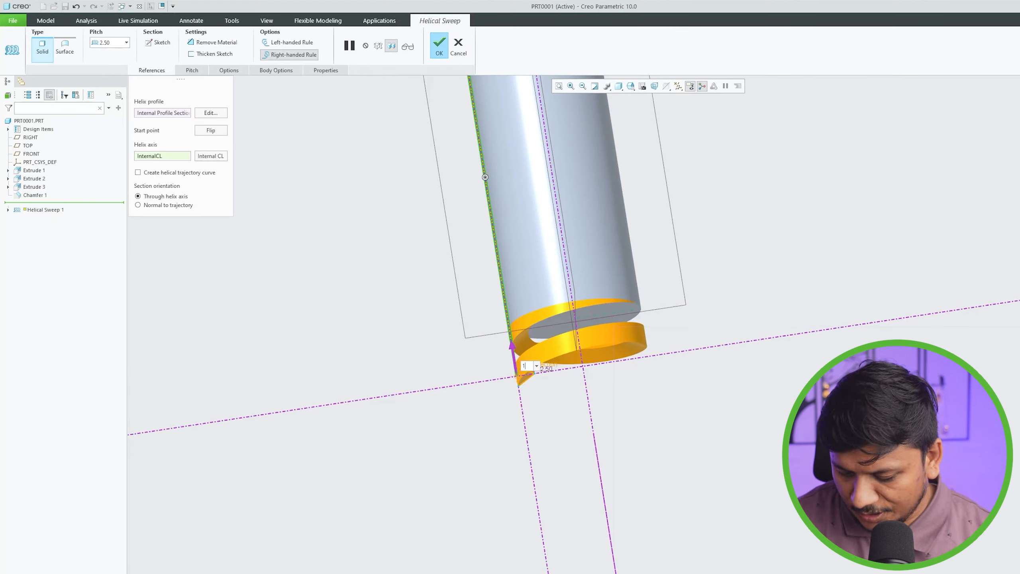
pyautogui.write('1.25')
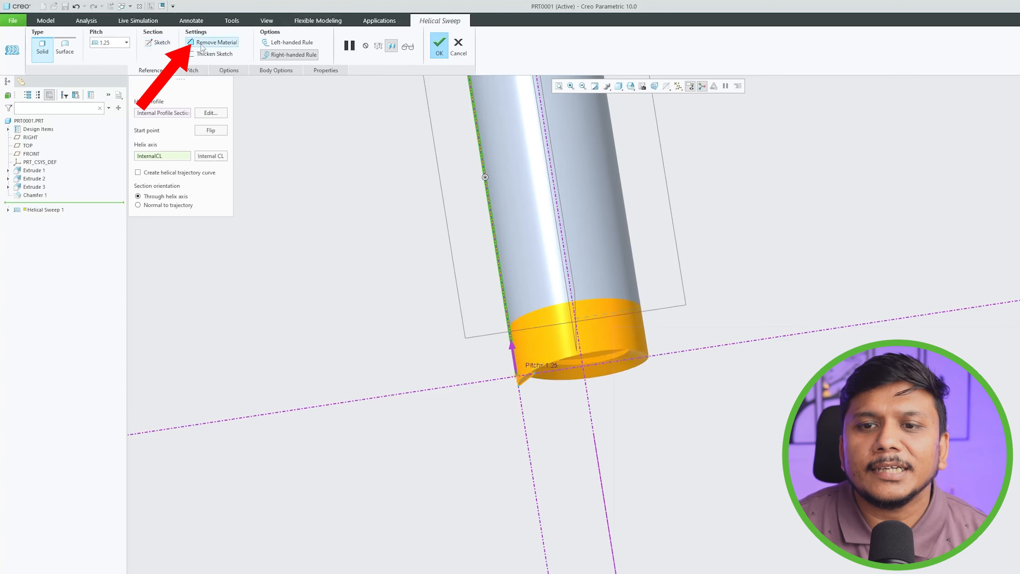
pyautogui.click(215, 41)
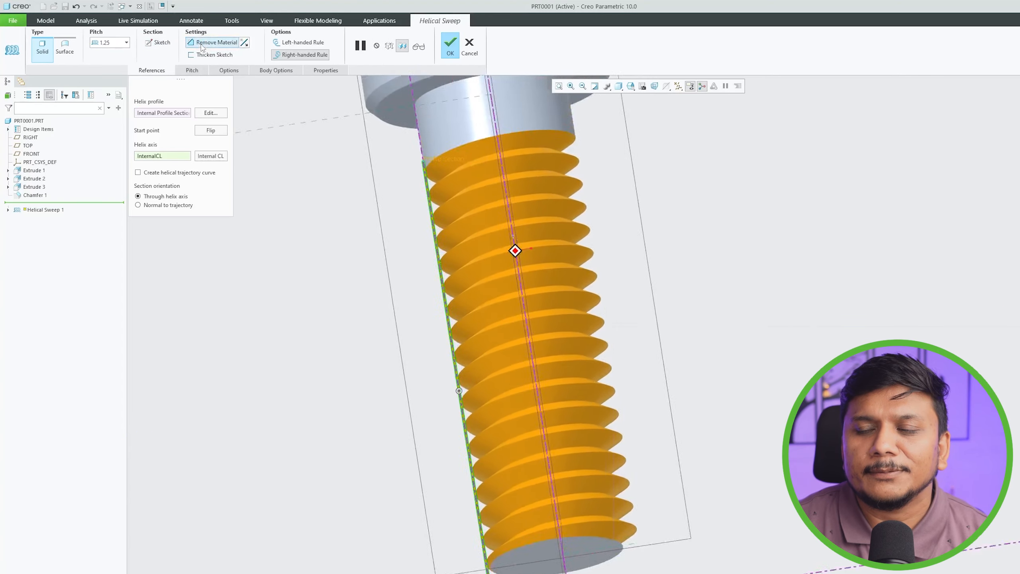
pyautogui.click(449, 44)
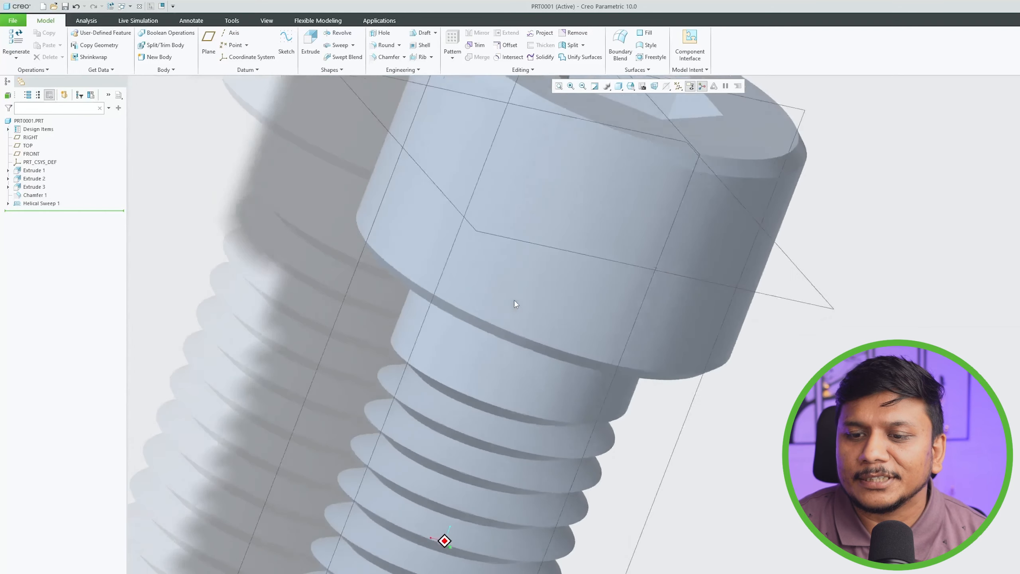
# Step: Edit Helical Sweep 1 and add an end pitch point of 5.00
pyautogui.click(40, 203)
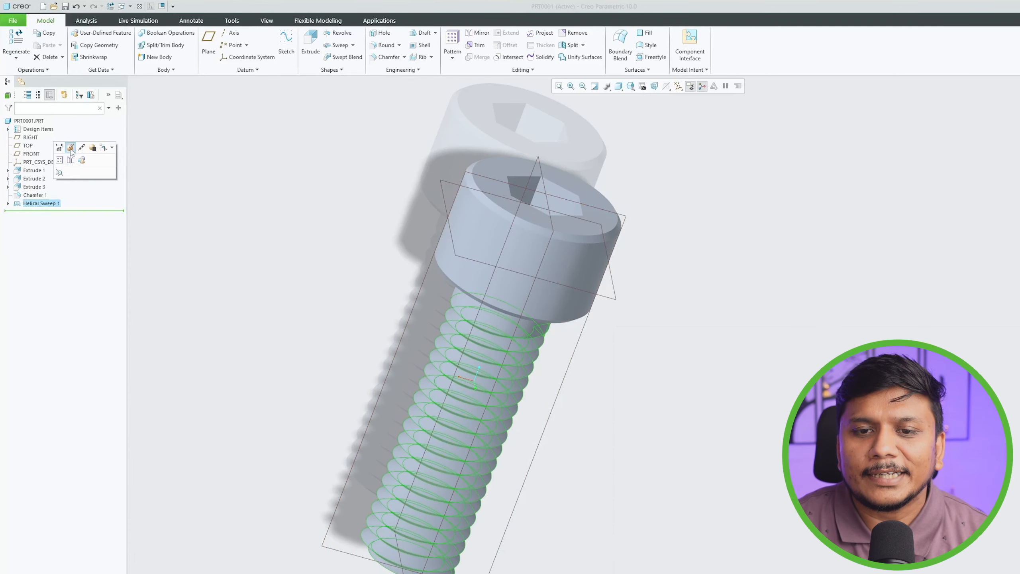
pyautogui.doubleClick(41, 203)
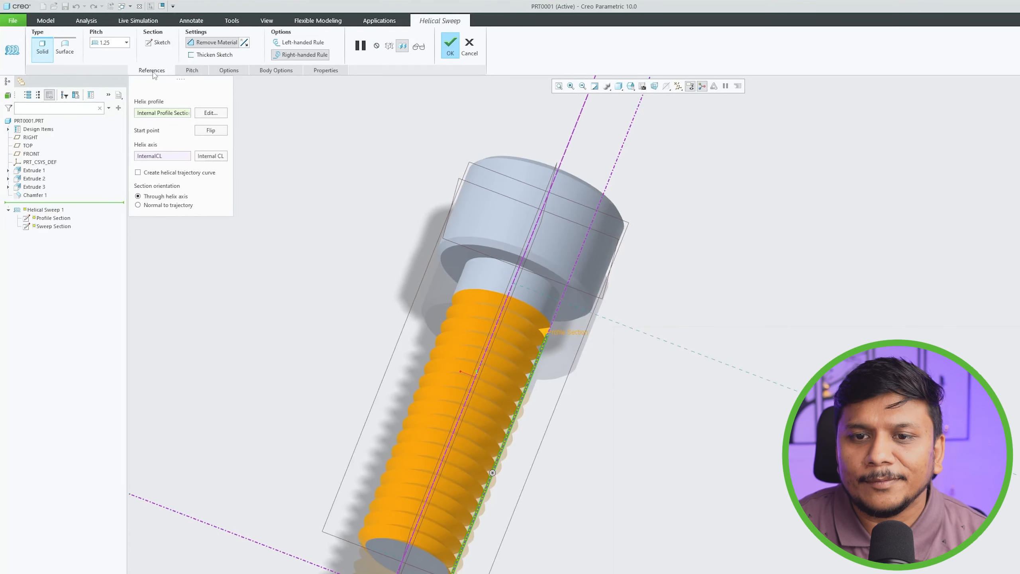
pyautogui.click(191, 69)
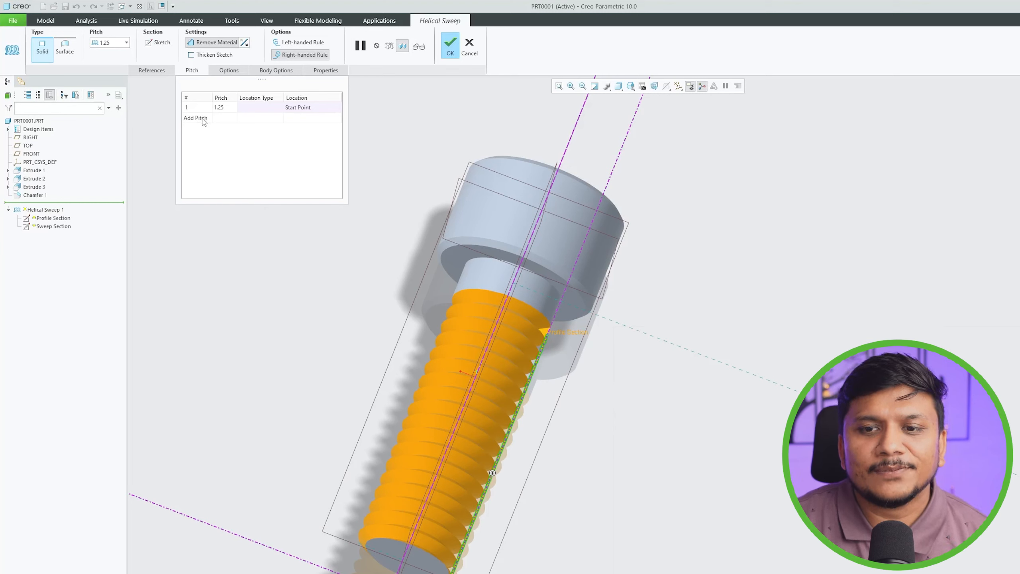
pyautogui.click(196, 118)
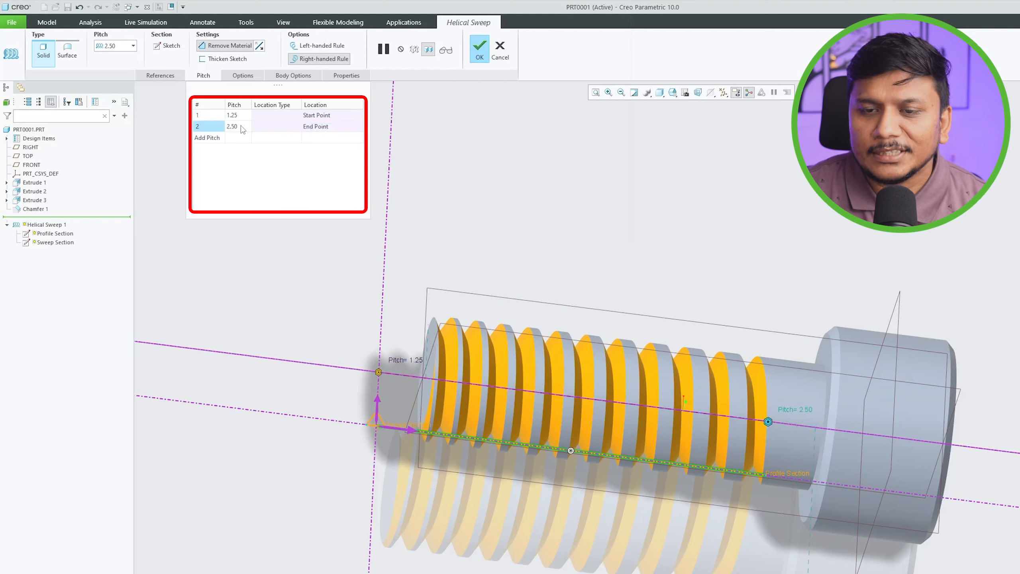
pyautogui.moveTo(320, 121)
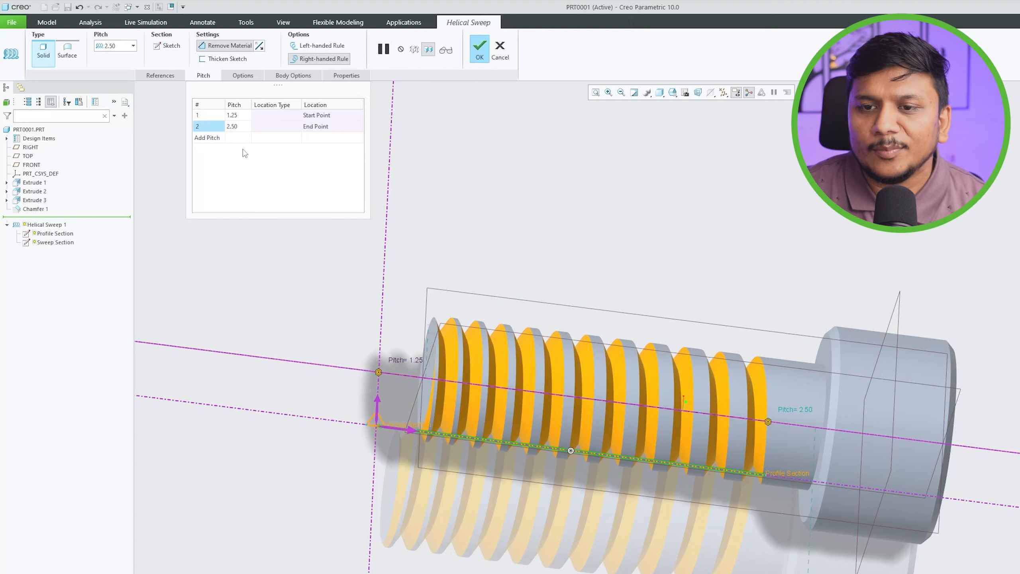
pyautogui.write('5.00')
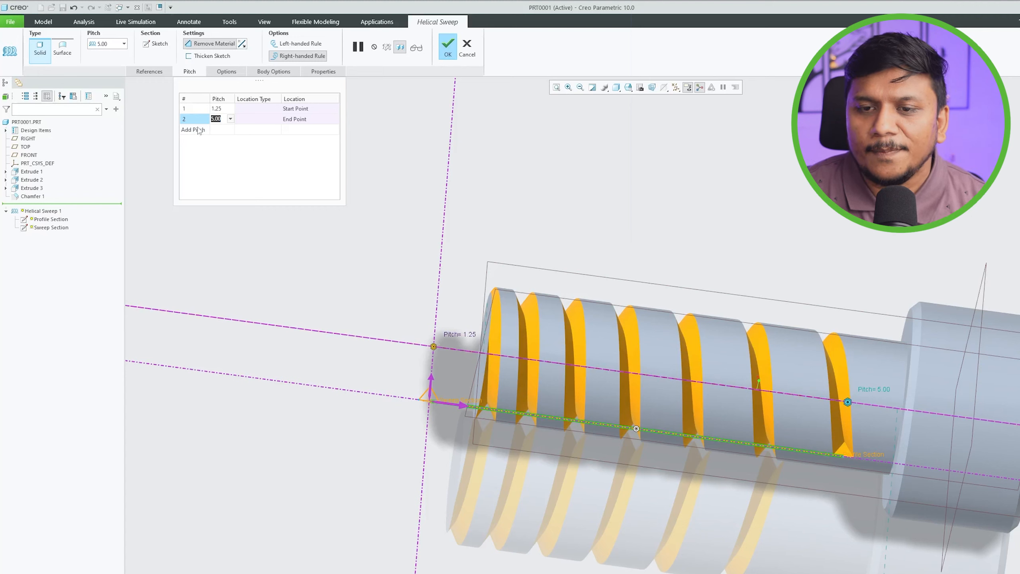
# Step: Add a third pitch point at 10 along the shank and accept the variable-pitch thread
pyautogui.click(192, 129)
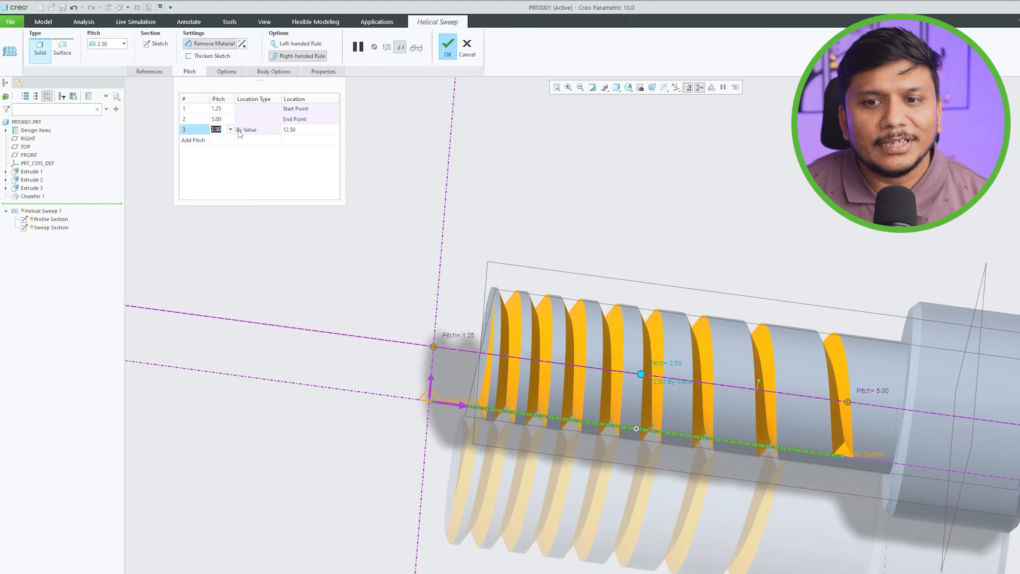
pyautogui.write('5')
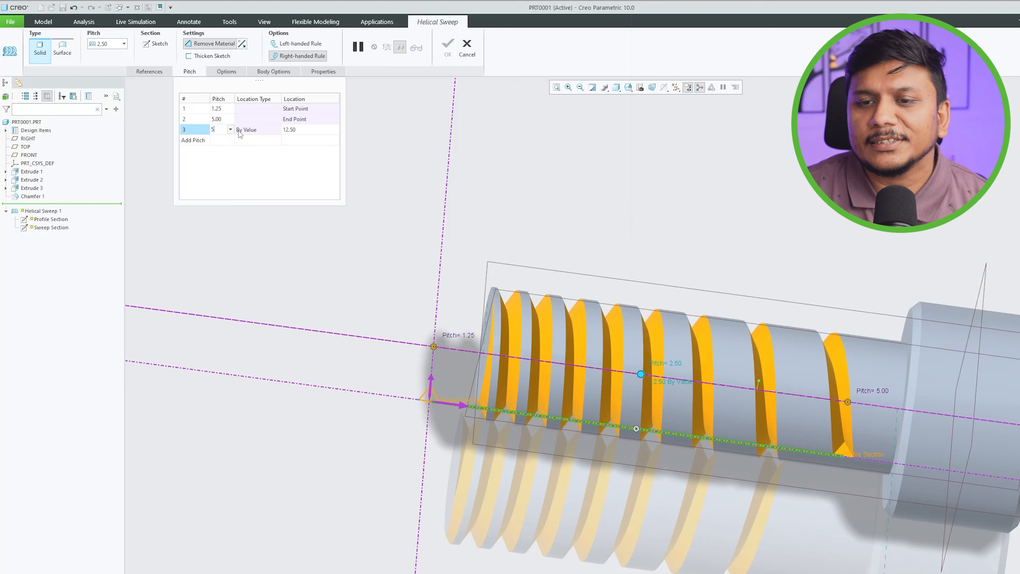
pyautogui.write('10')
pyautogui.write('1.25')
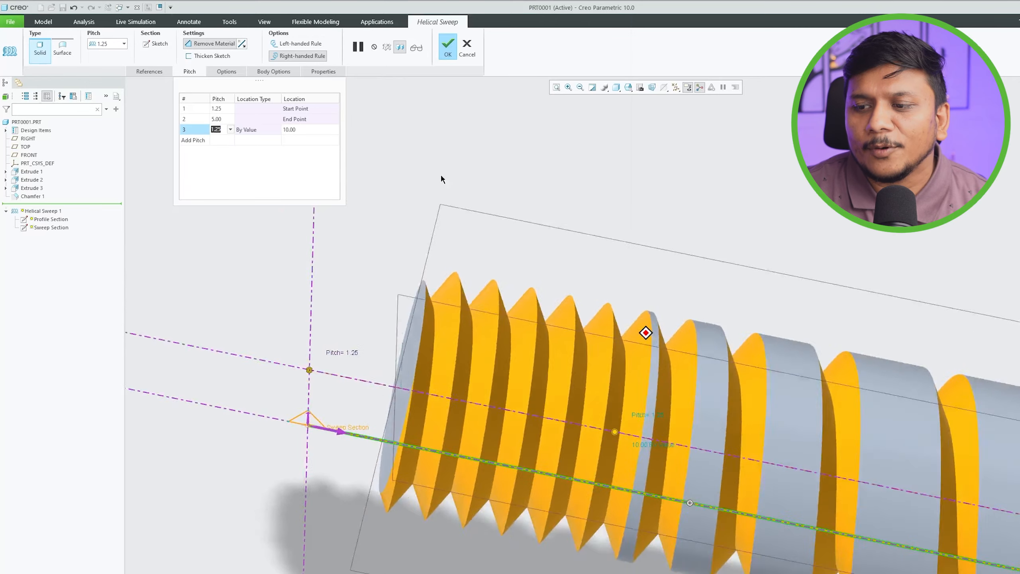
pyautogui.click(448, 44)
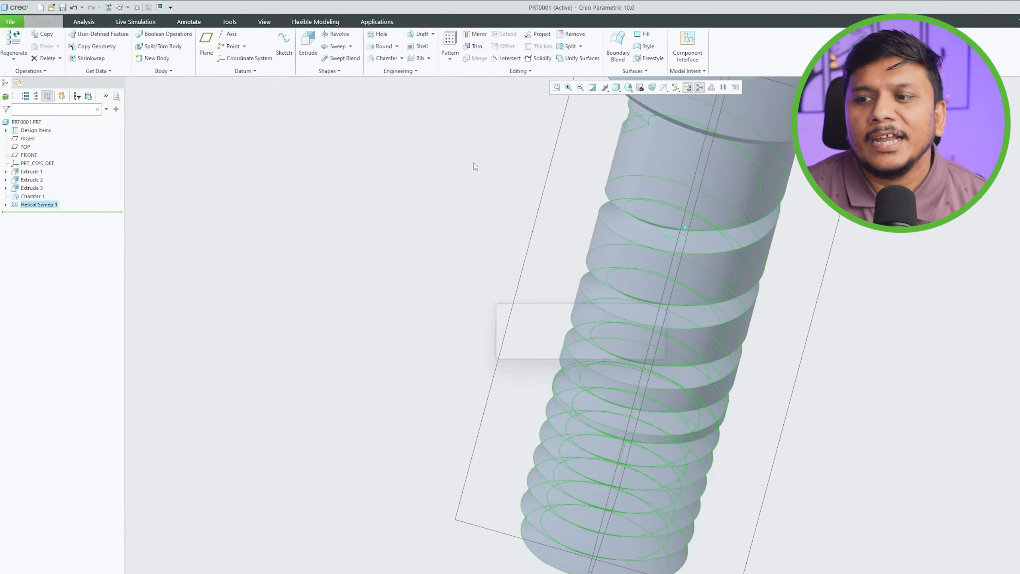